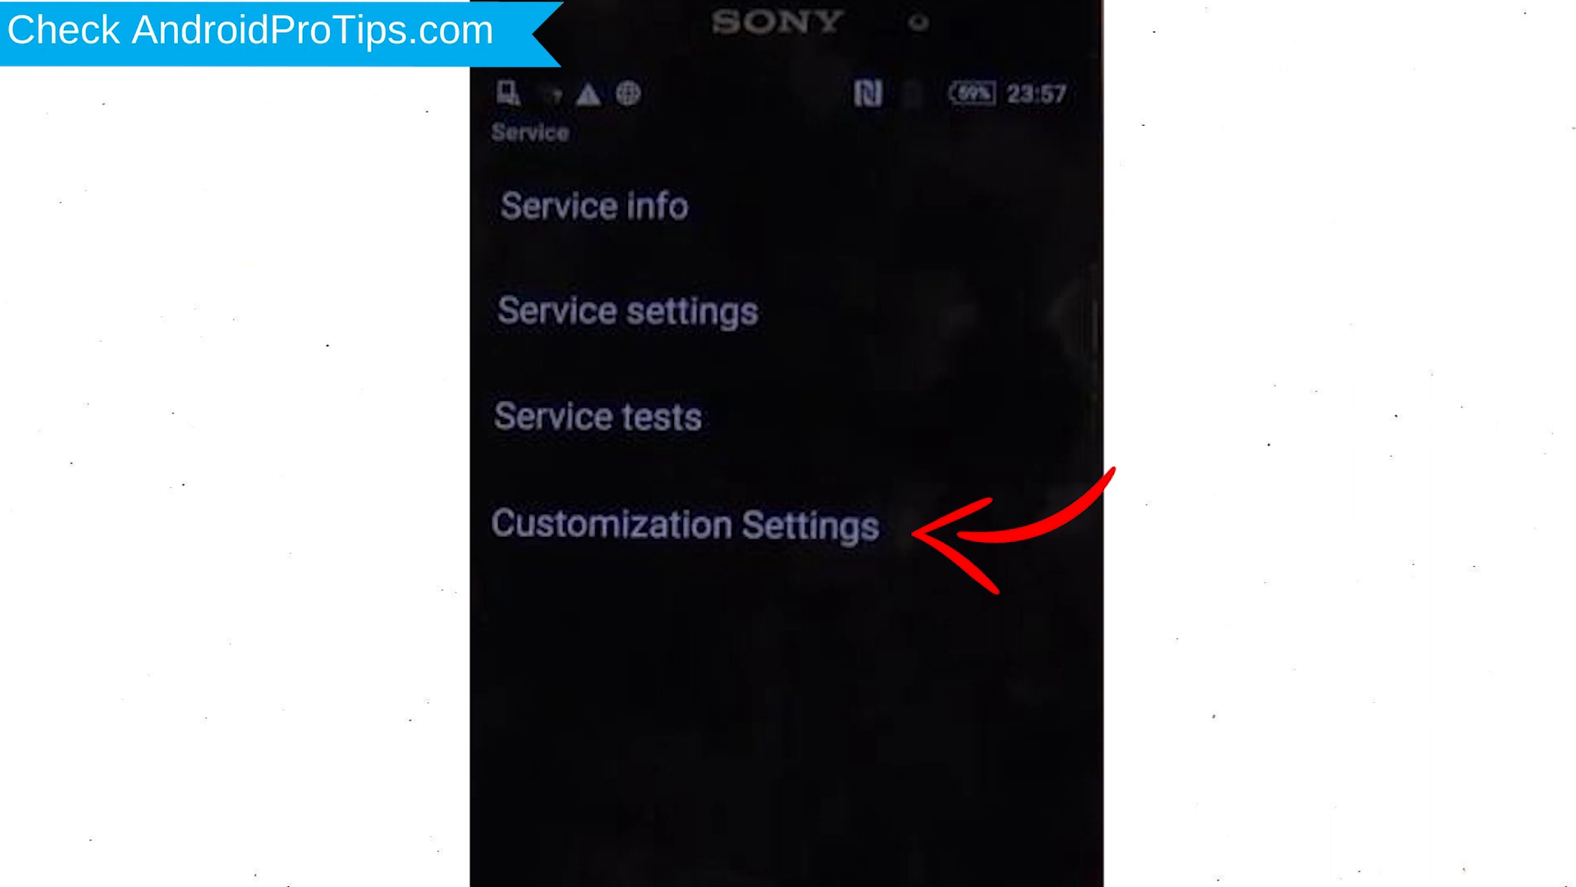
Tap Customization Settings in the Sony Service menu
click(686, 524)
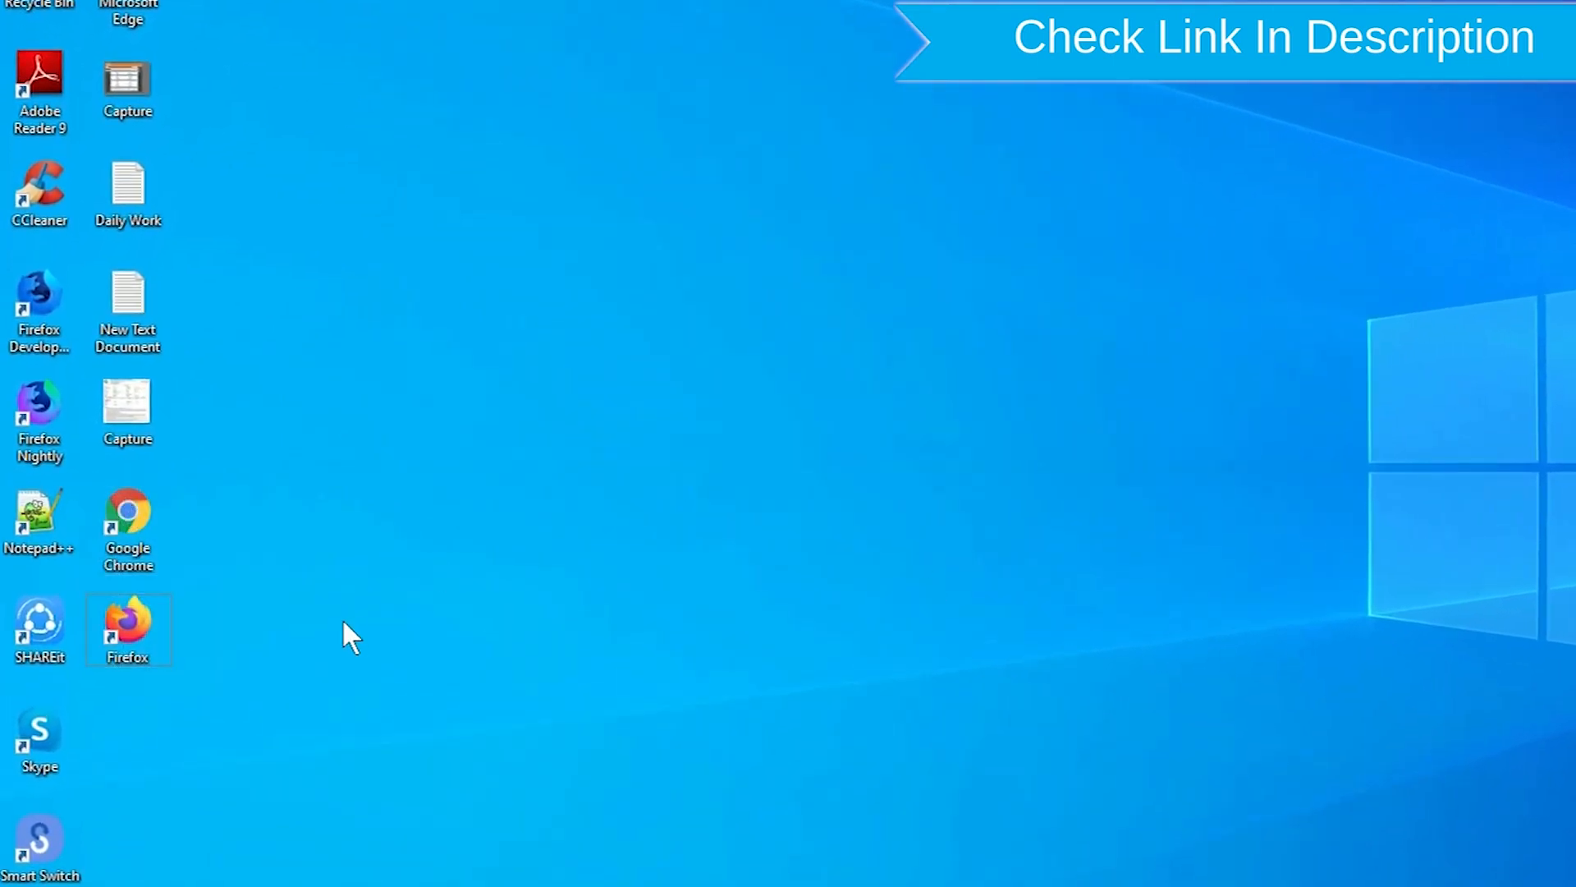
Launch Chrome and open the 'Find My Device - Google' search result
right_click(128, 628)
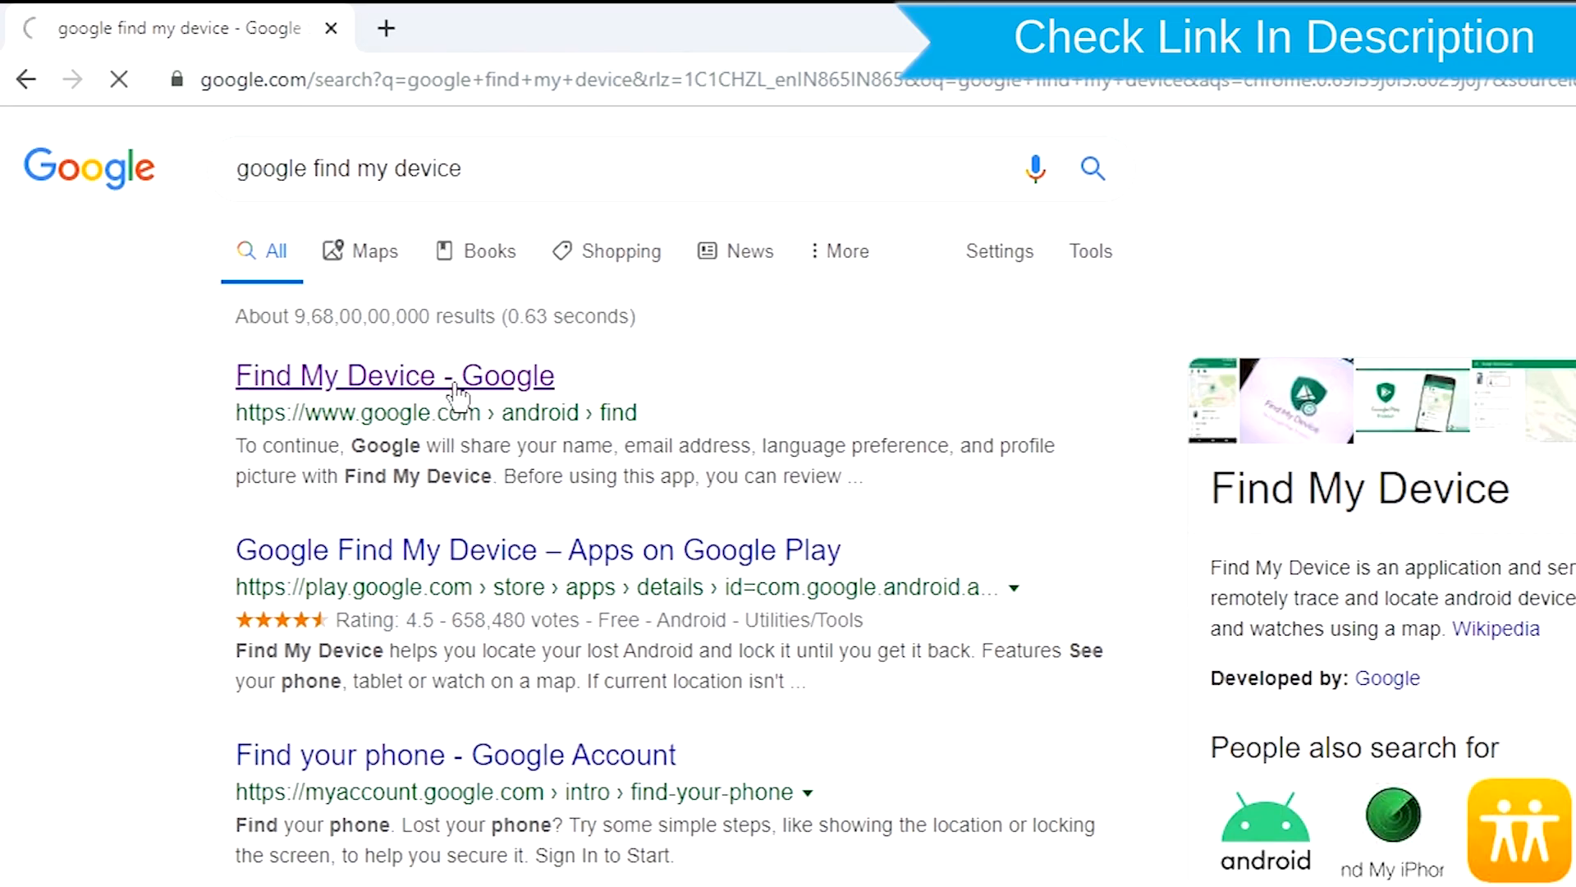
click(394, 375)
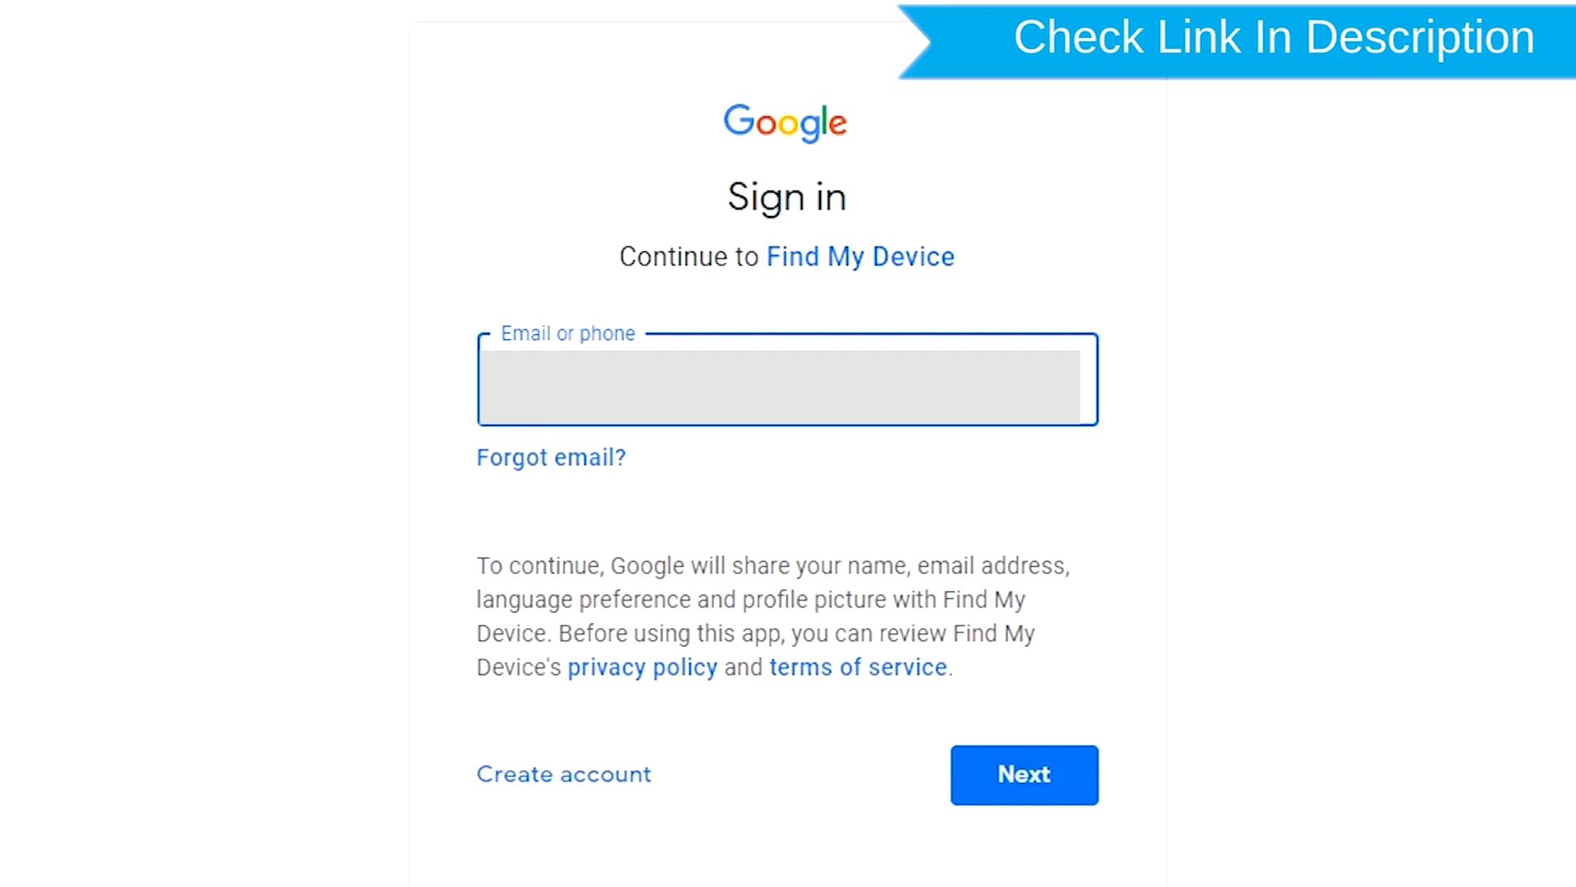
Sign in to Find My Device with the account email and password
click(1023, 774)
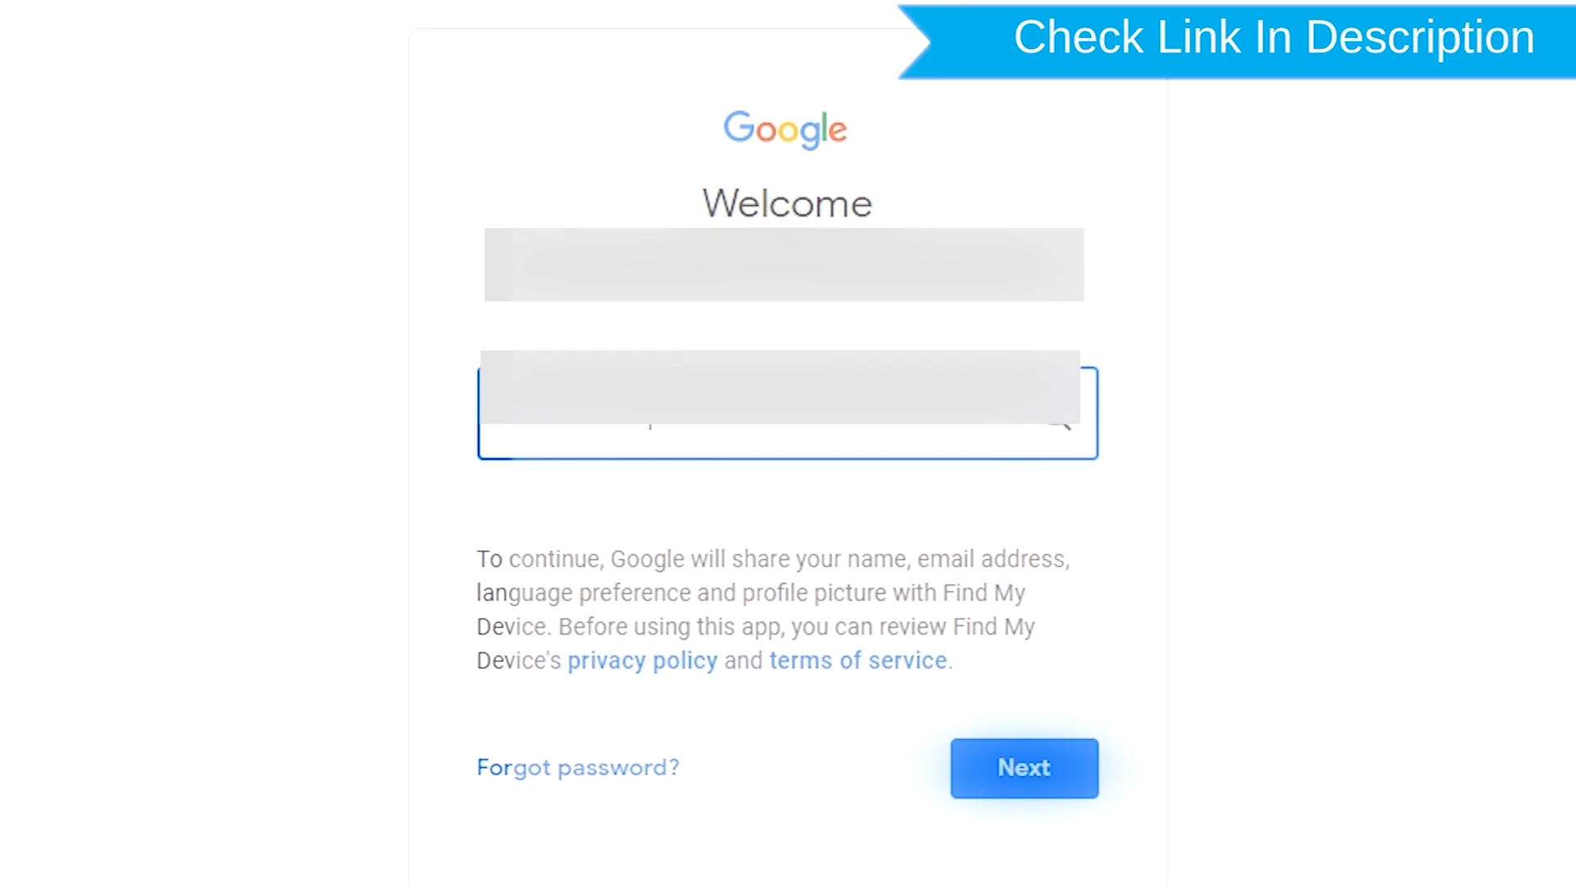
click(1024, 767)
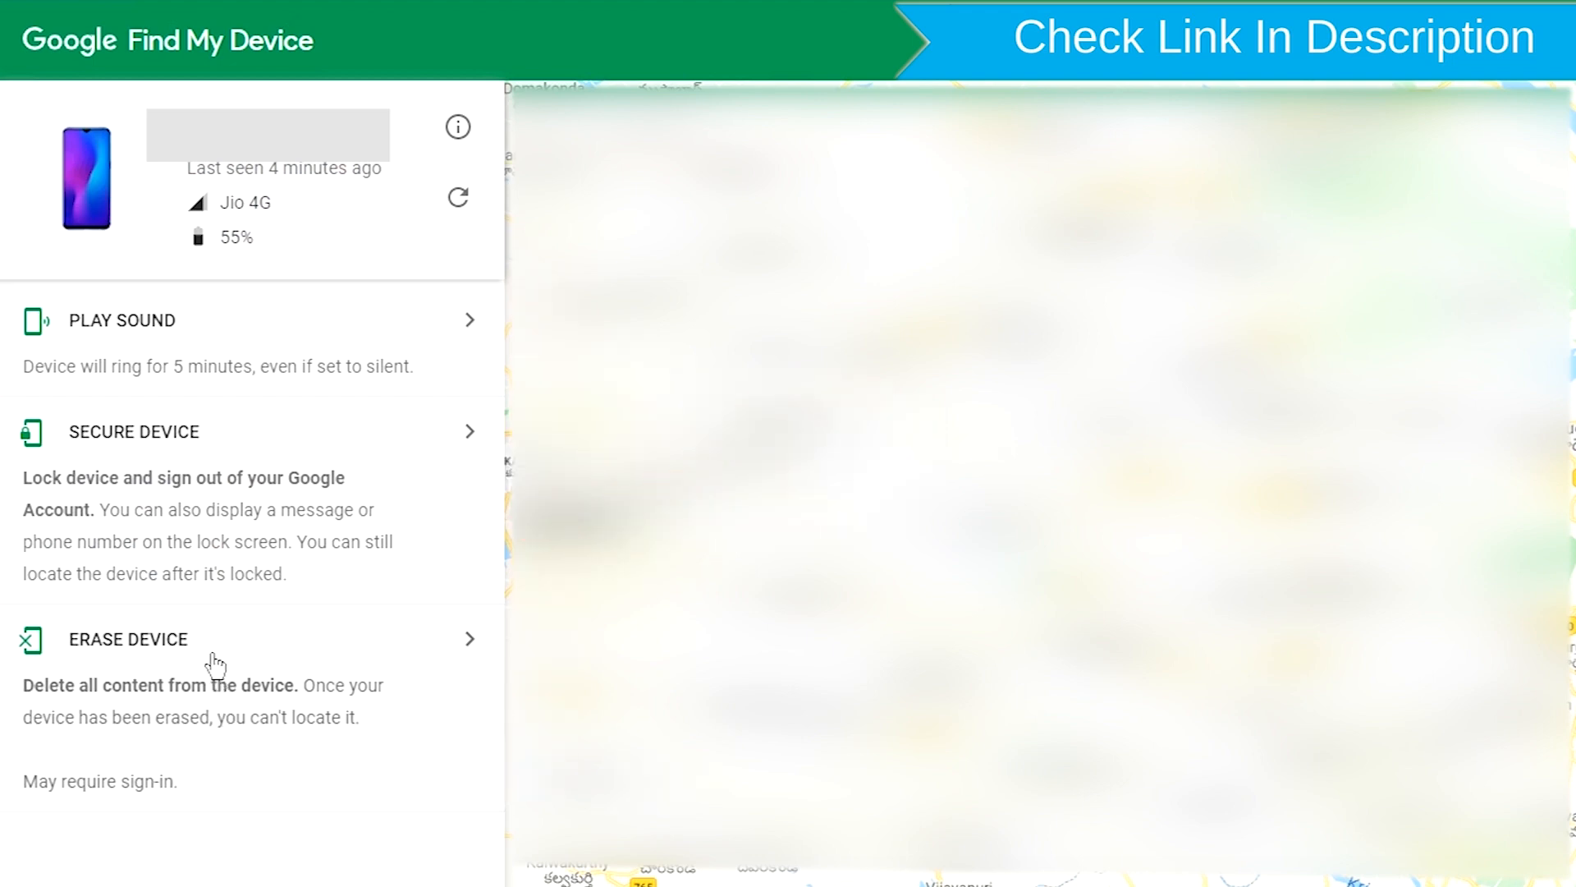
Choose ERASE DEVICE in the side panel and confirm with the green ERASE DEVICE button
click(128, 640)
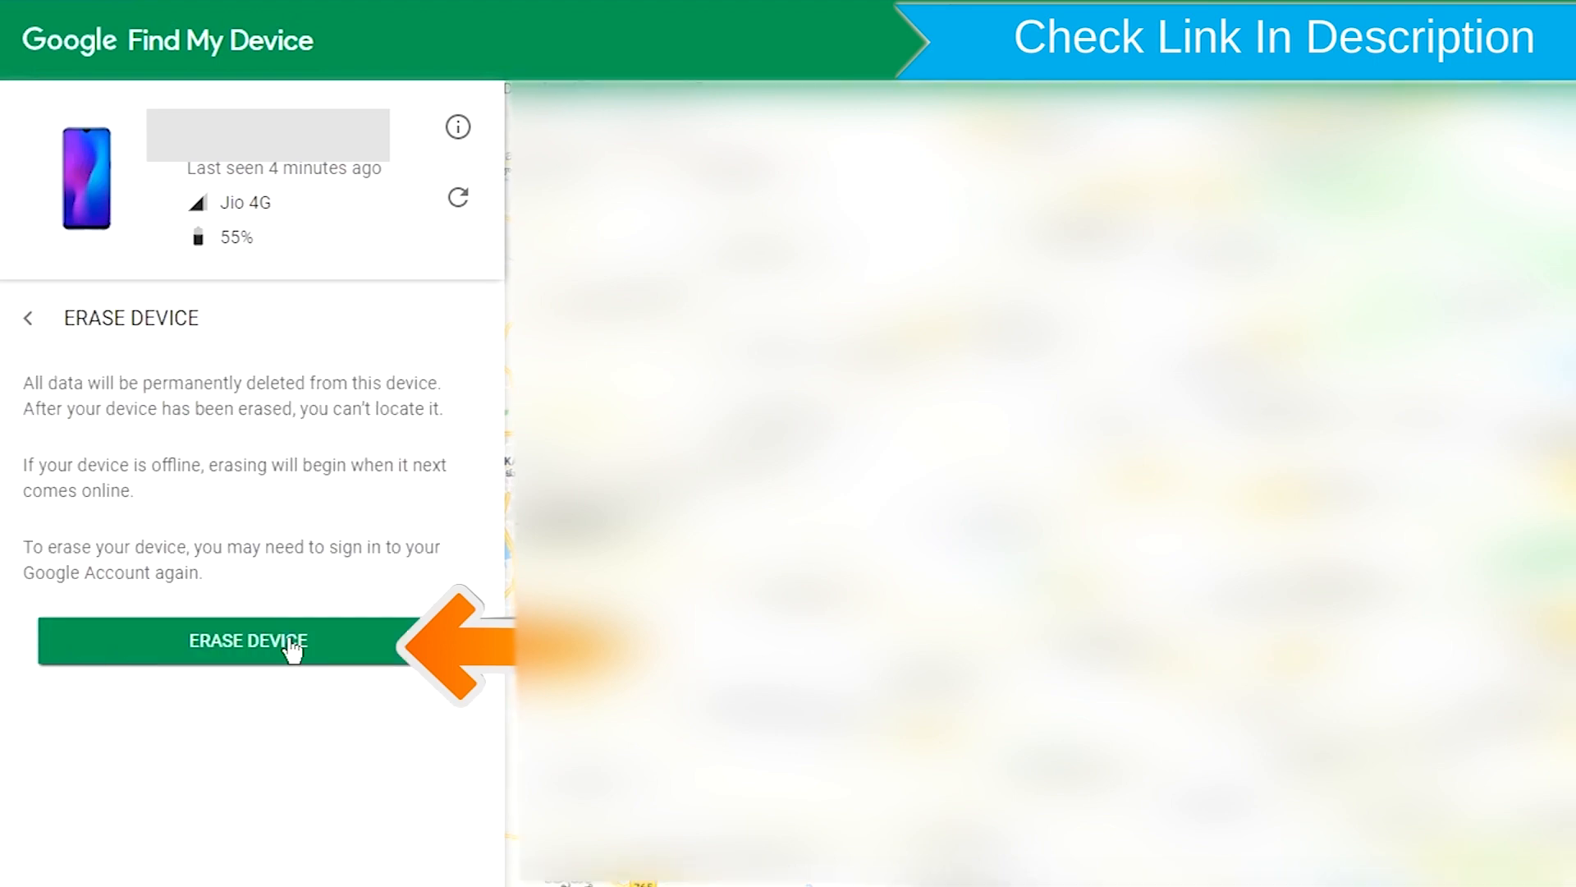
click(248, 642)
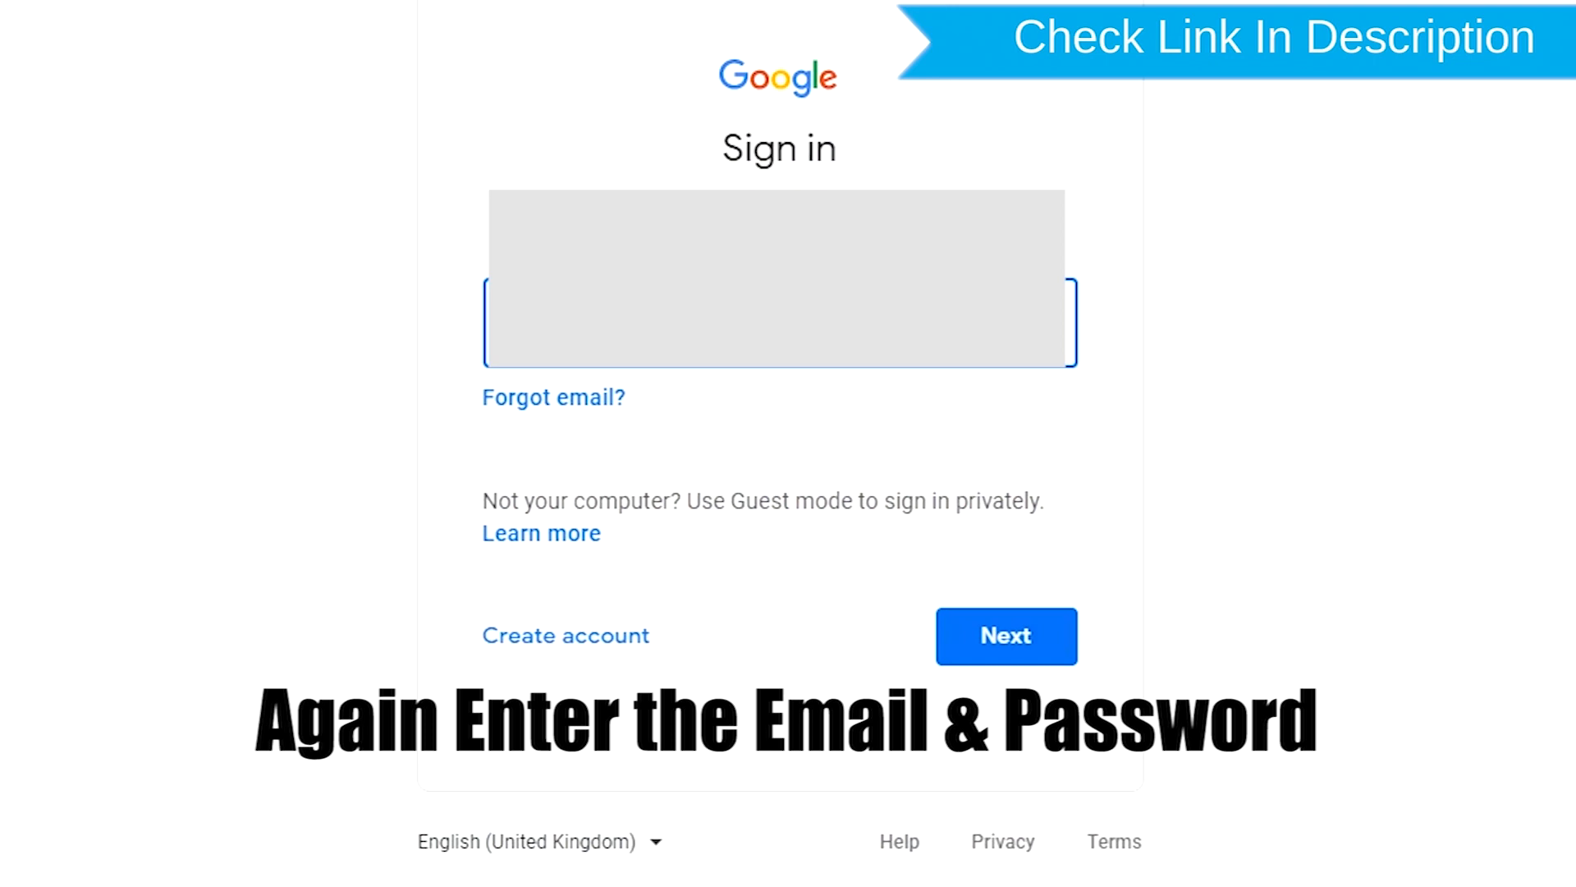
Re-enter the account credentials and confirm Erase in the 'Permanently erase' dialog
click(1005, 635)
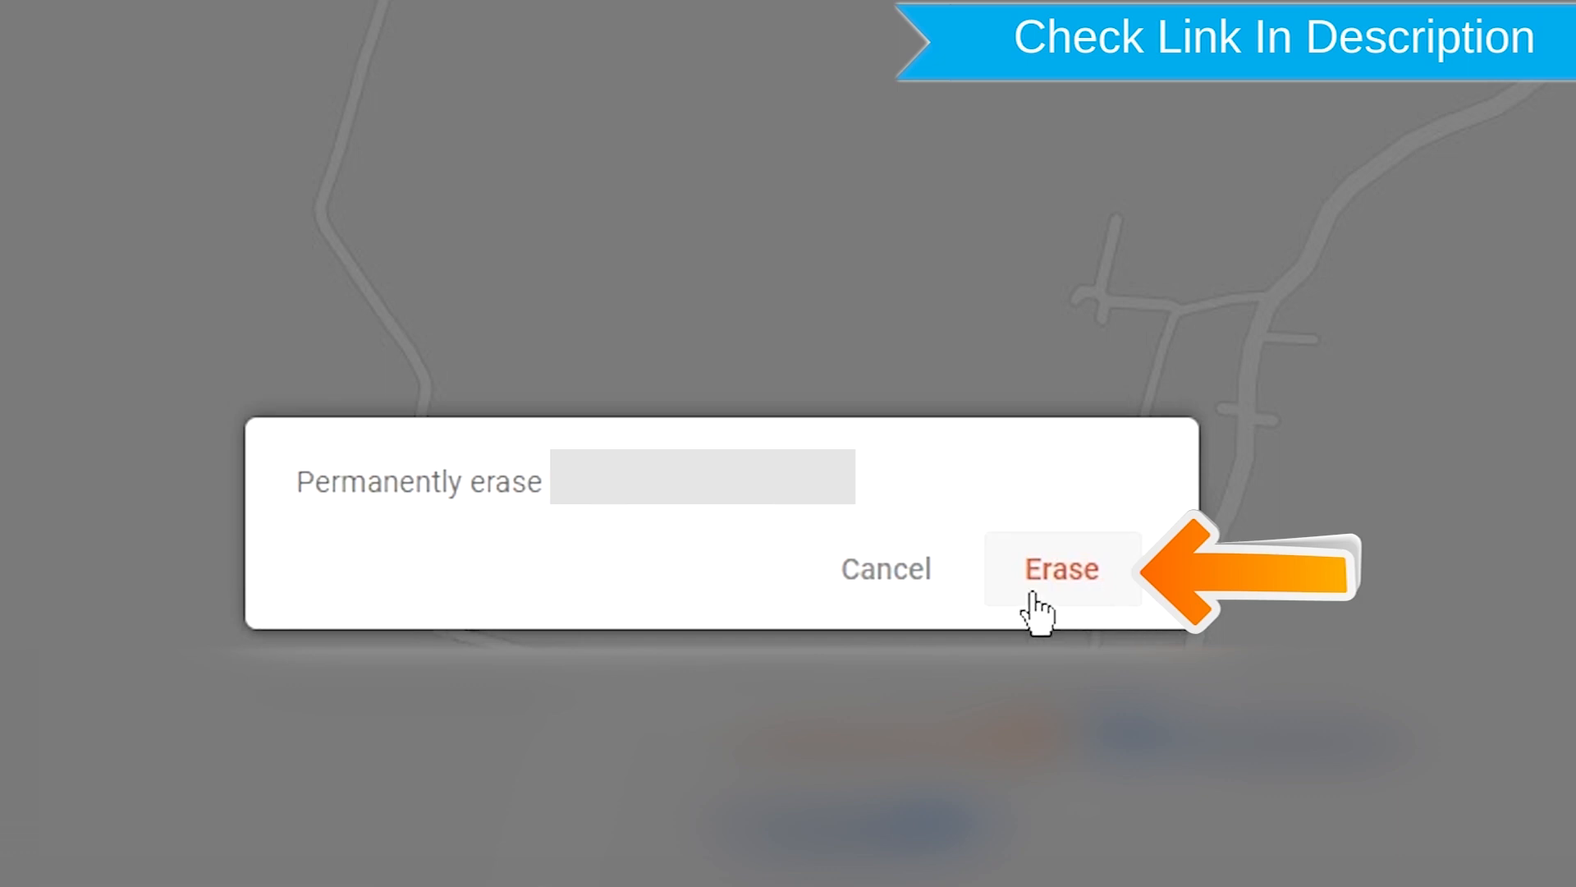
click(1060, 569)
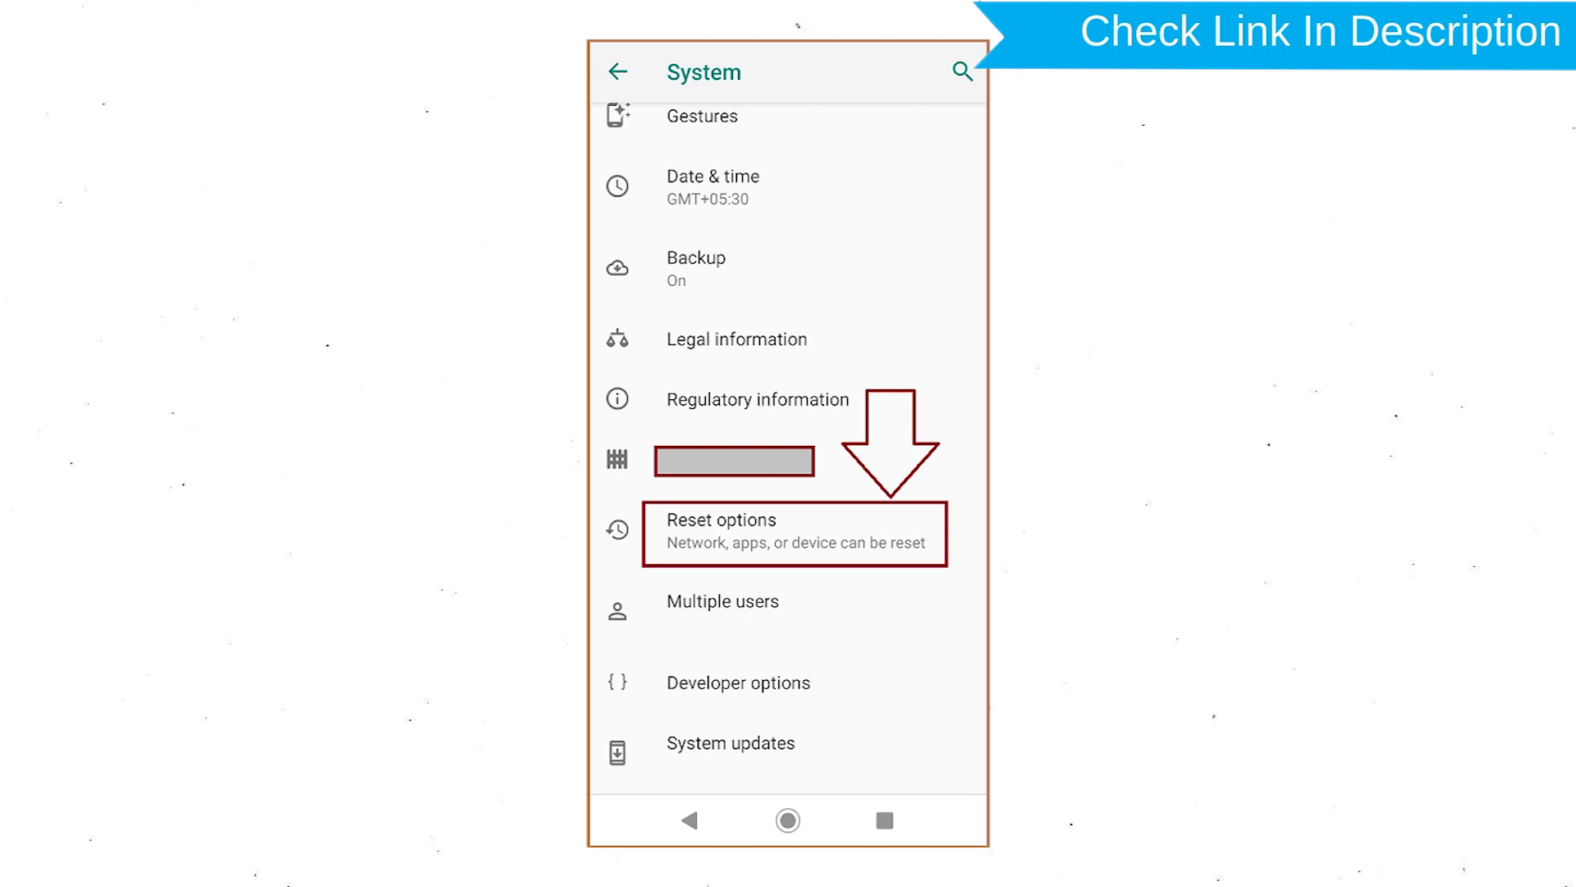
Go through Reset options and Factory data reset, then tap RESET PHONE
click(794, 533)
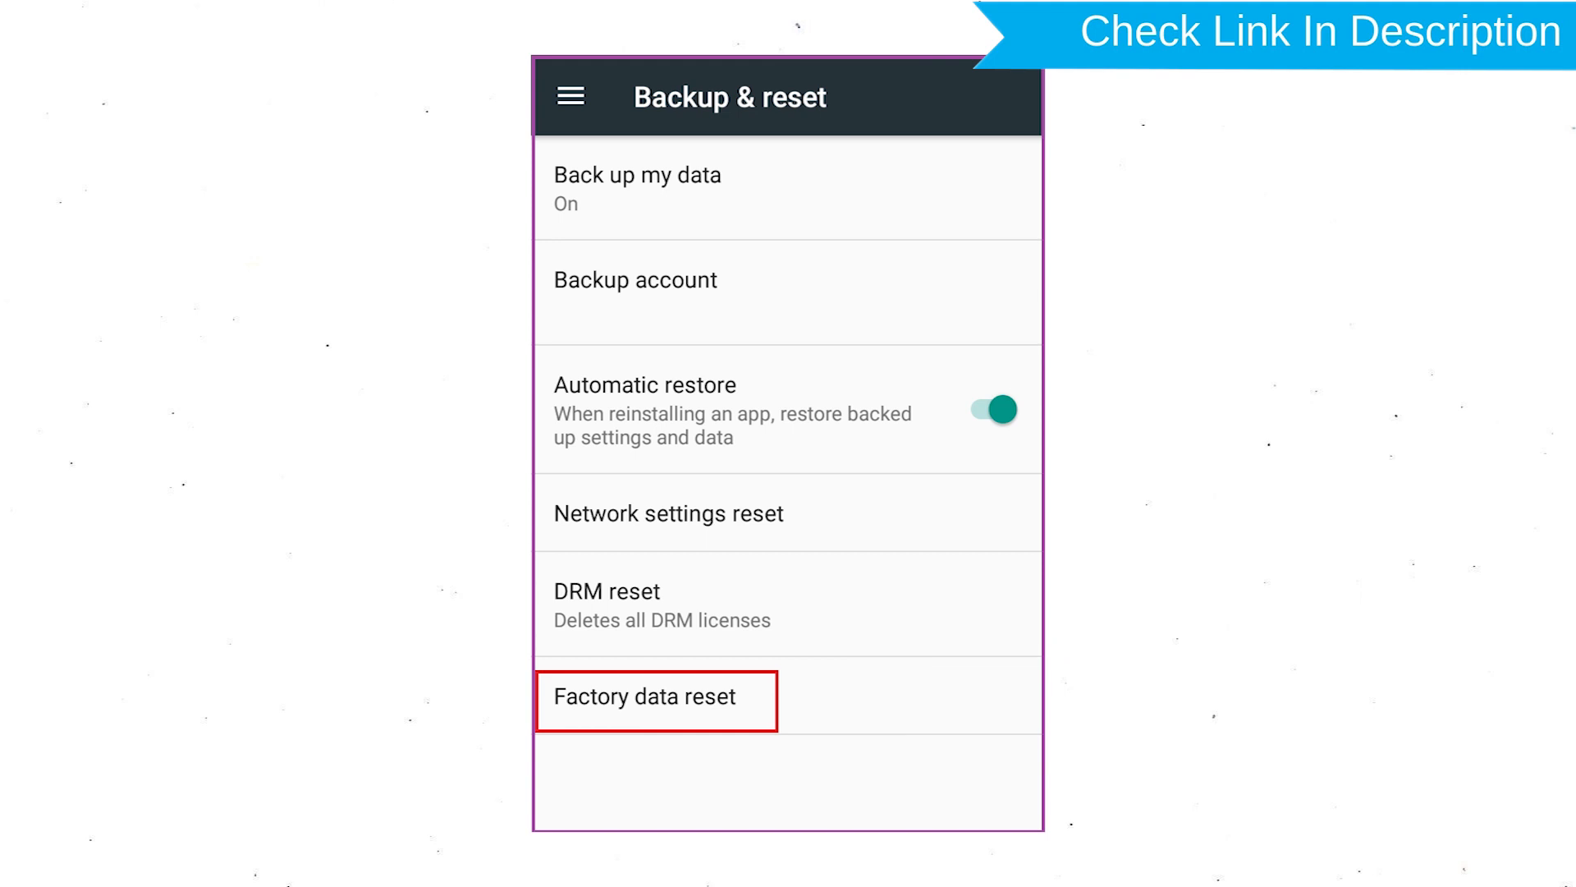
click(648, 697)
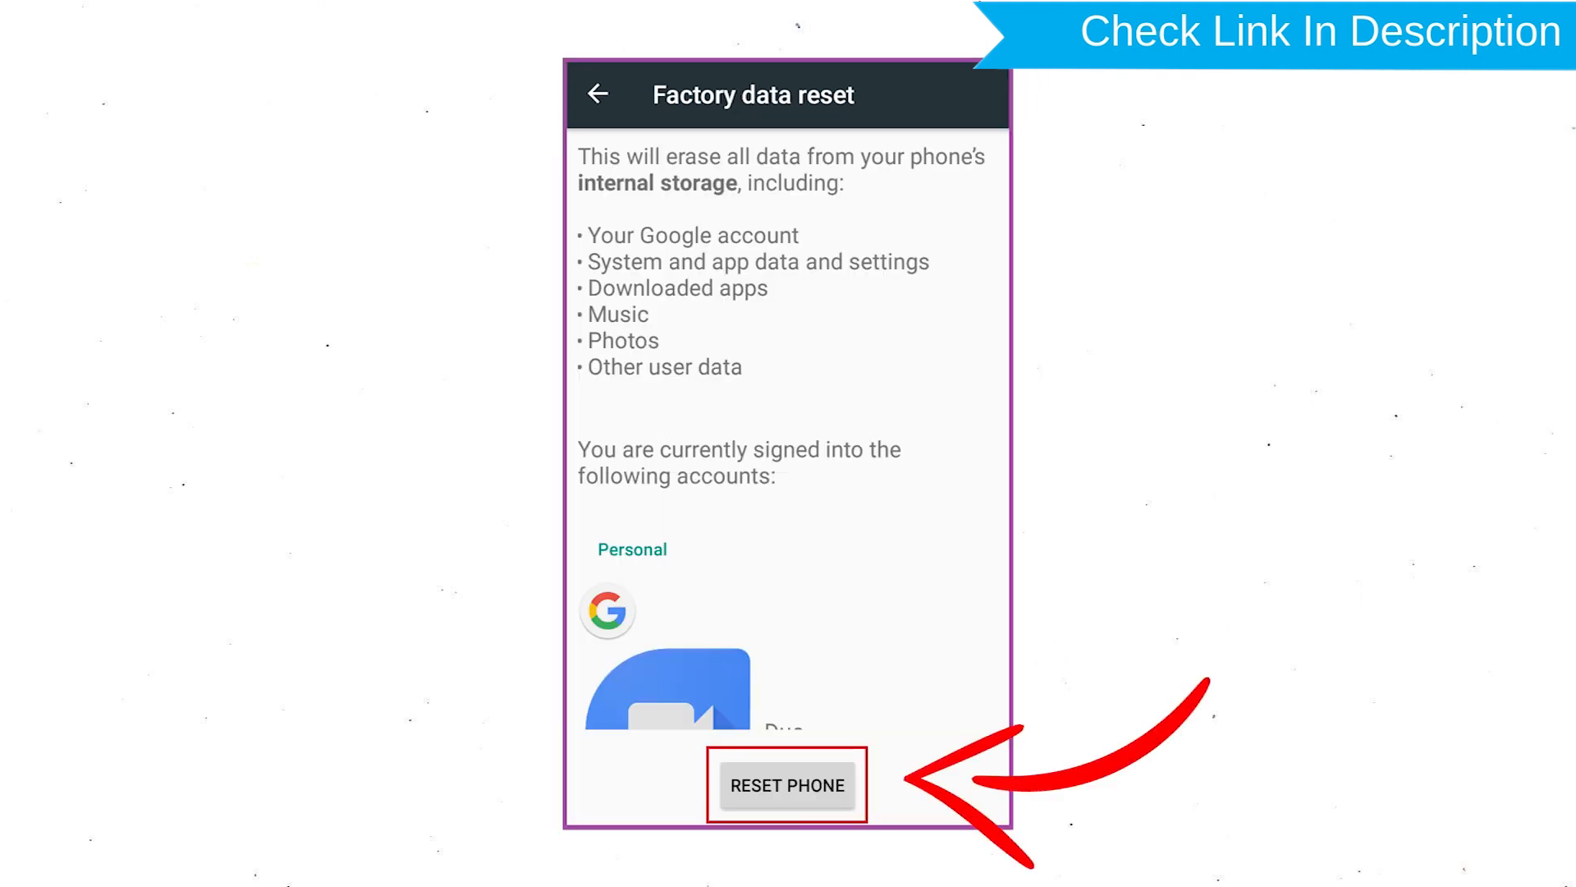
click(787, 784)
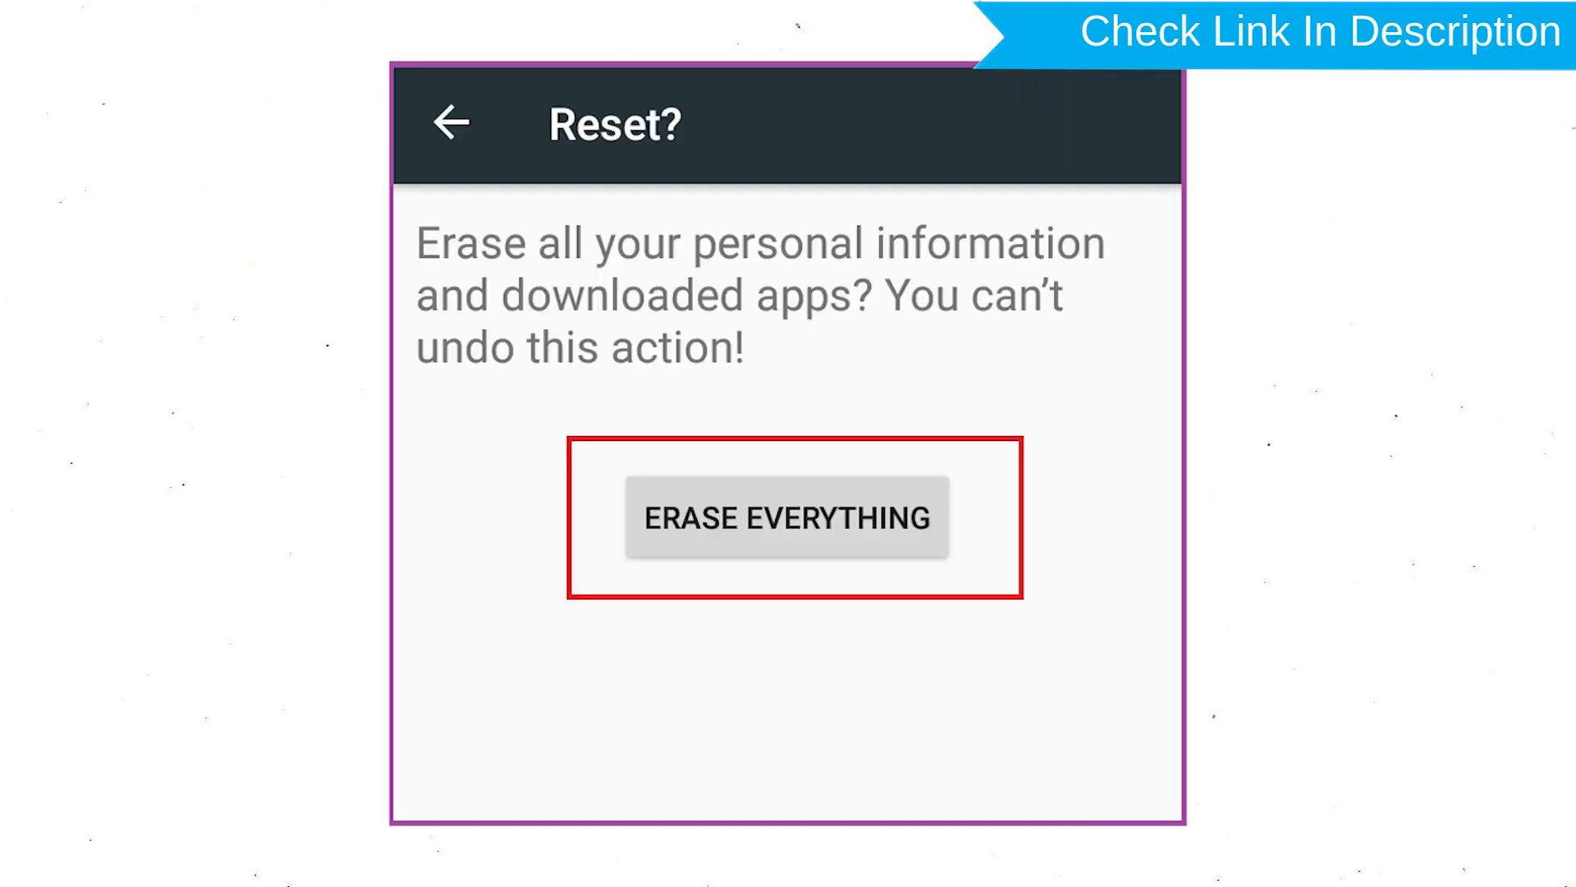